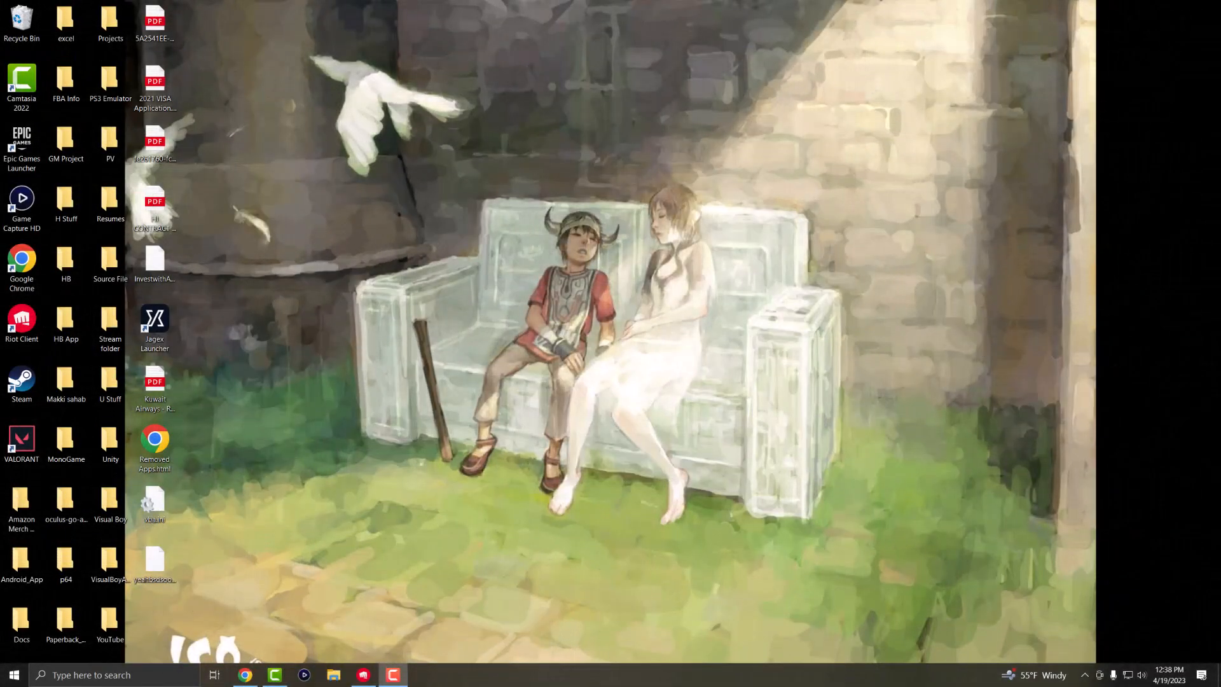
pyautogui.moveTo(761, 374)
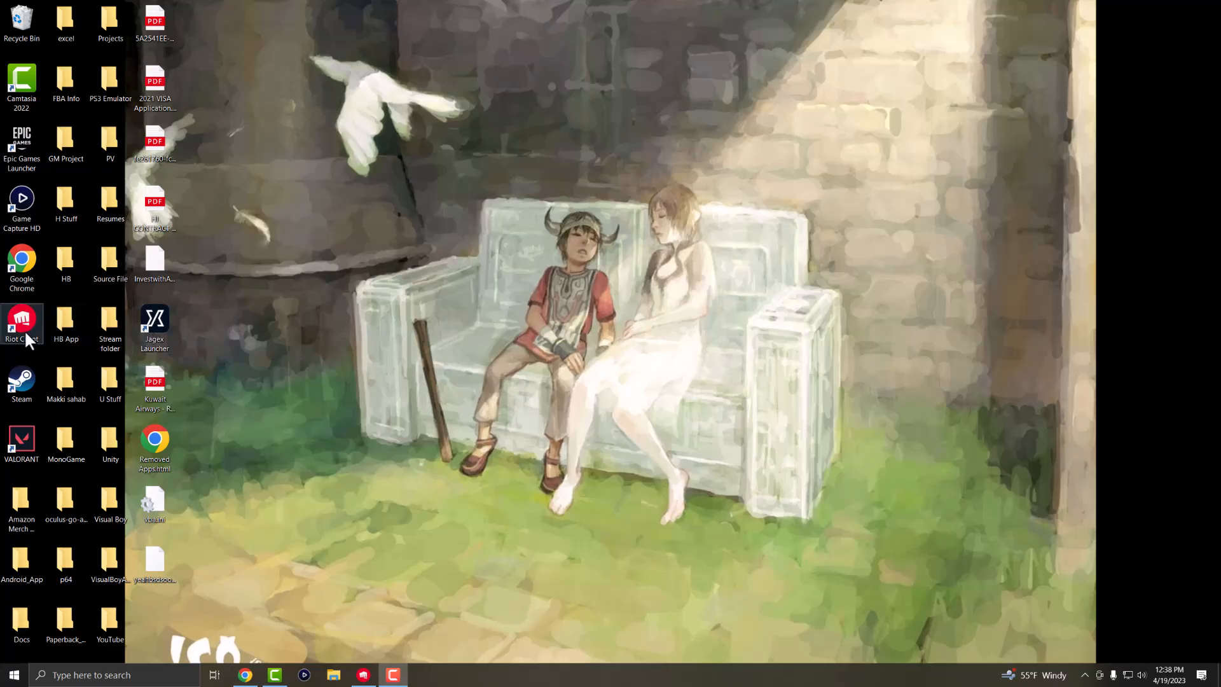
pyautogui.moveTo(22, 319)
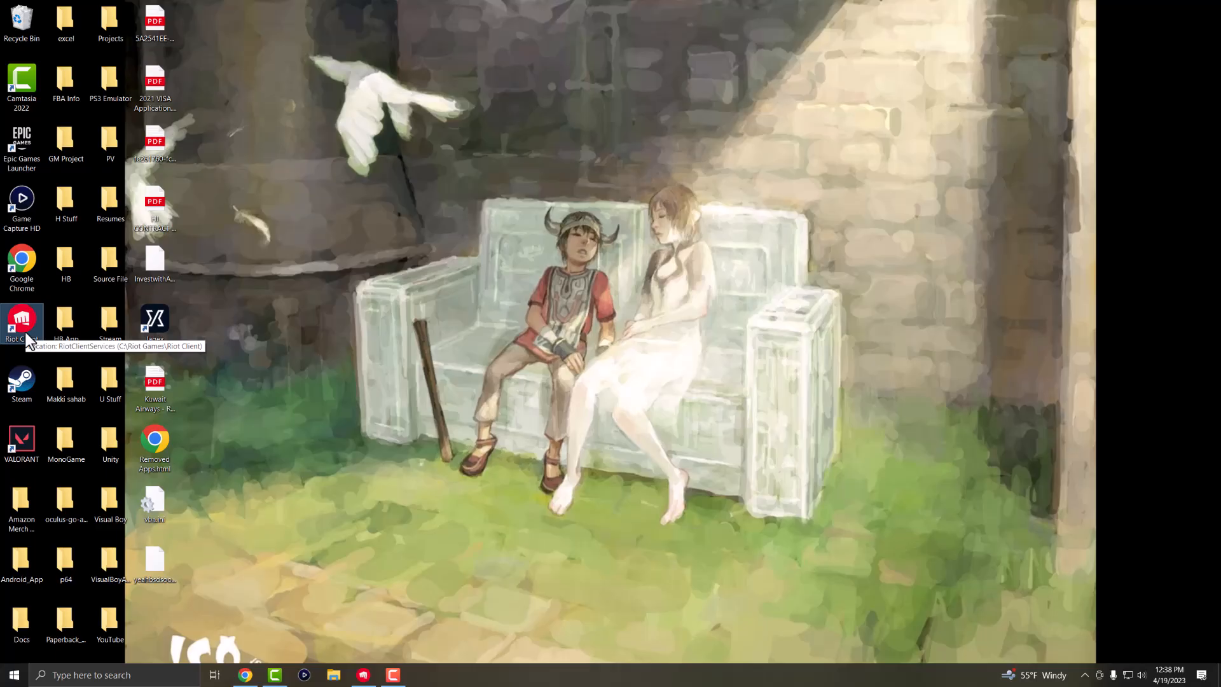
# Check the desktop shortcut's menu and reveal hidden tray icons to spot Riot Client running
pyautogui.rightClick(22, 319)
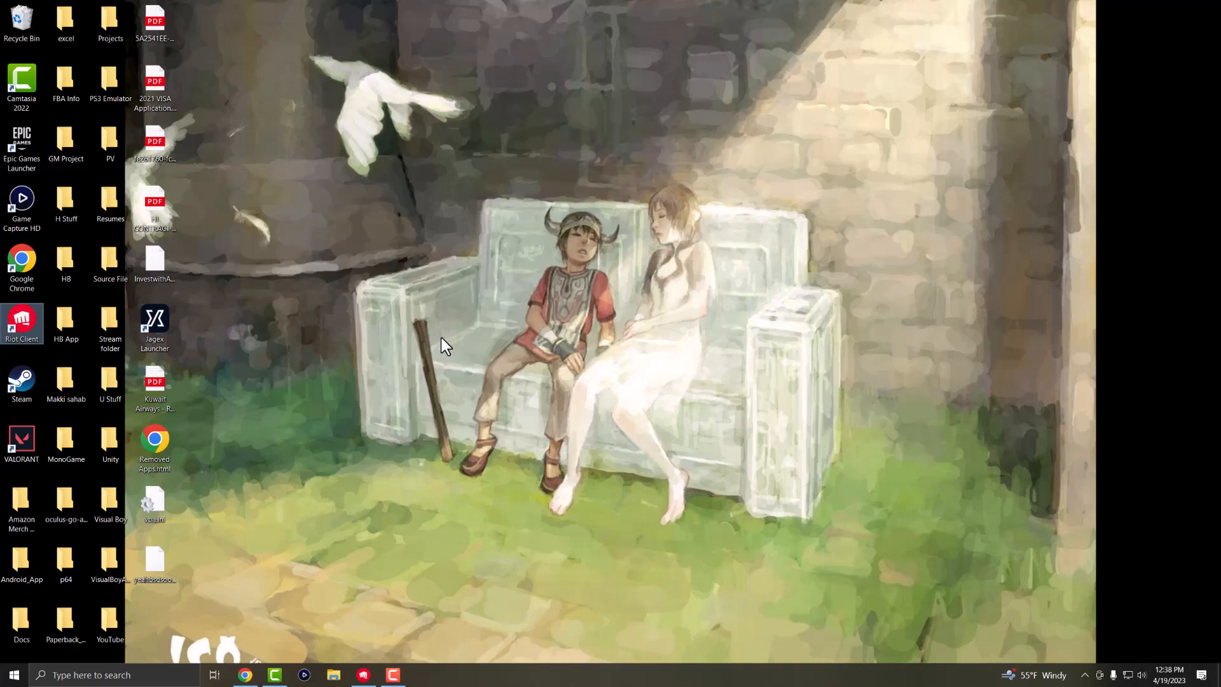
pyautogui.moveTo(441, 594)
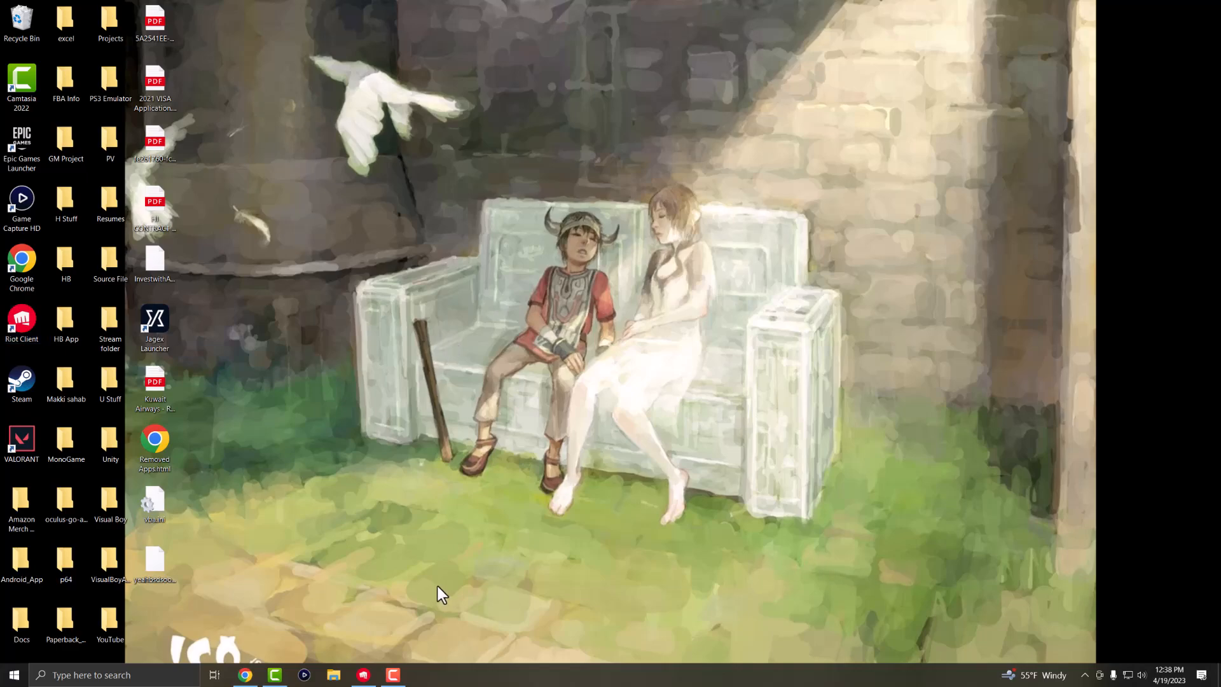
pyautogui.moveTo(1085, 682)
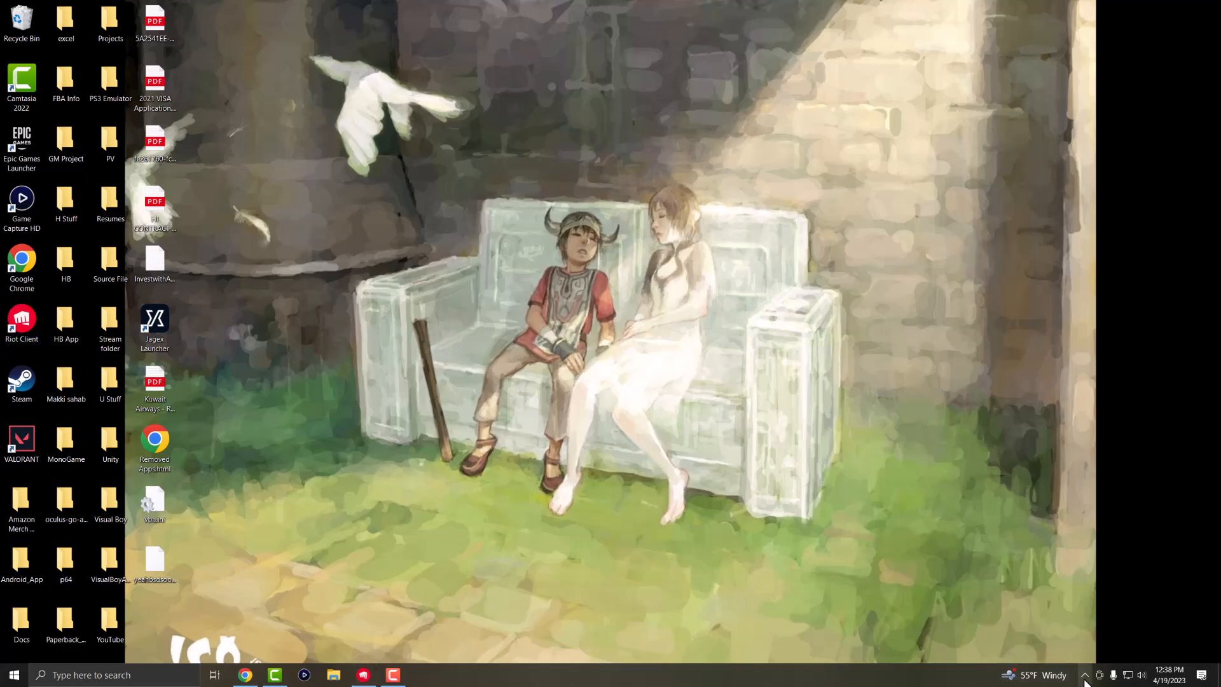
pyautogui.click(1085, 675)
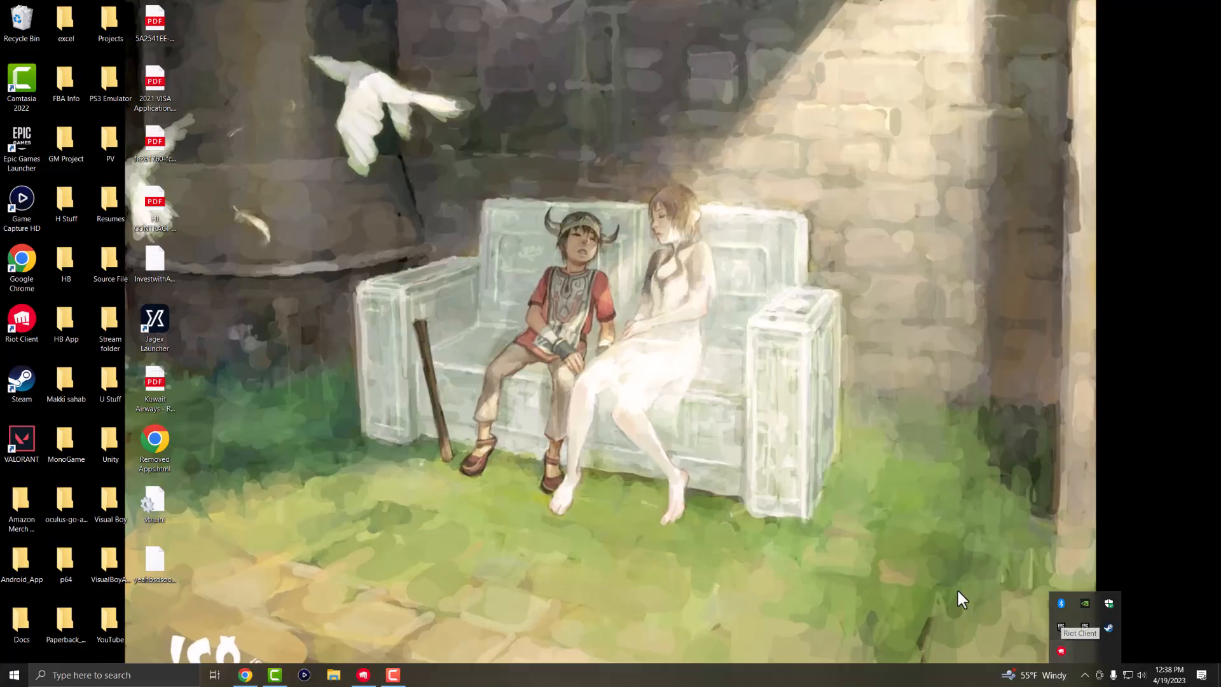
pyautogui.moveTo(715, 528)
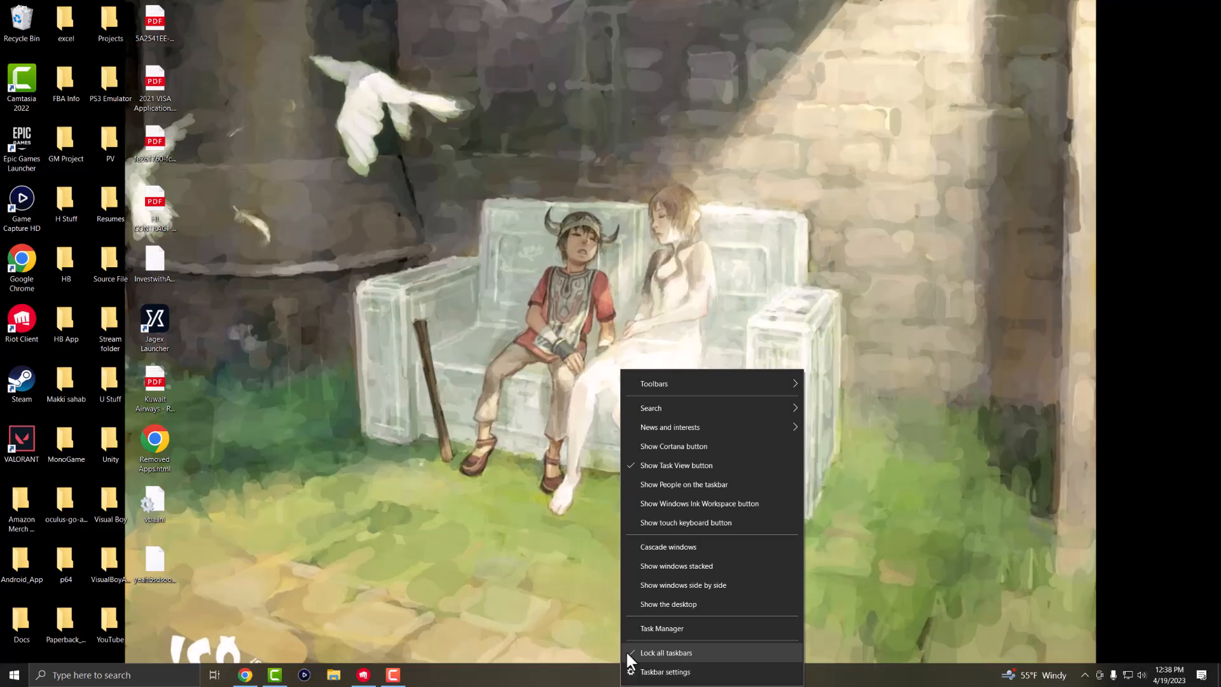
# Review the Riot Client (32 bit) processes in Task Manager, then close it
pyautogui.click(661, 628)
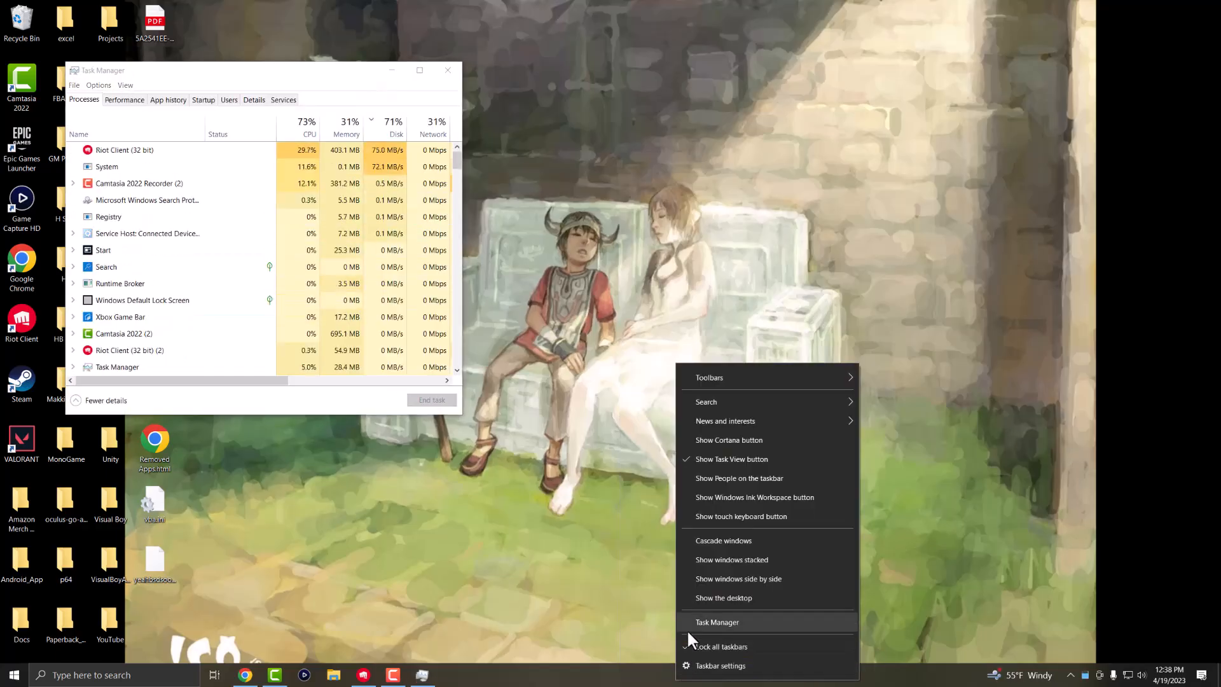
pyautogui.click(716, 622)
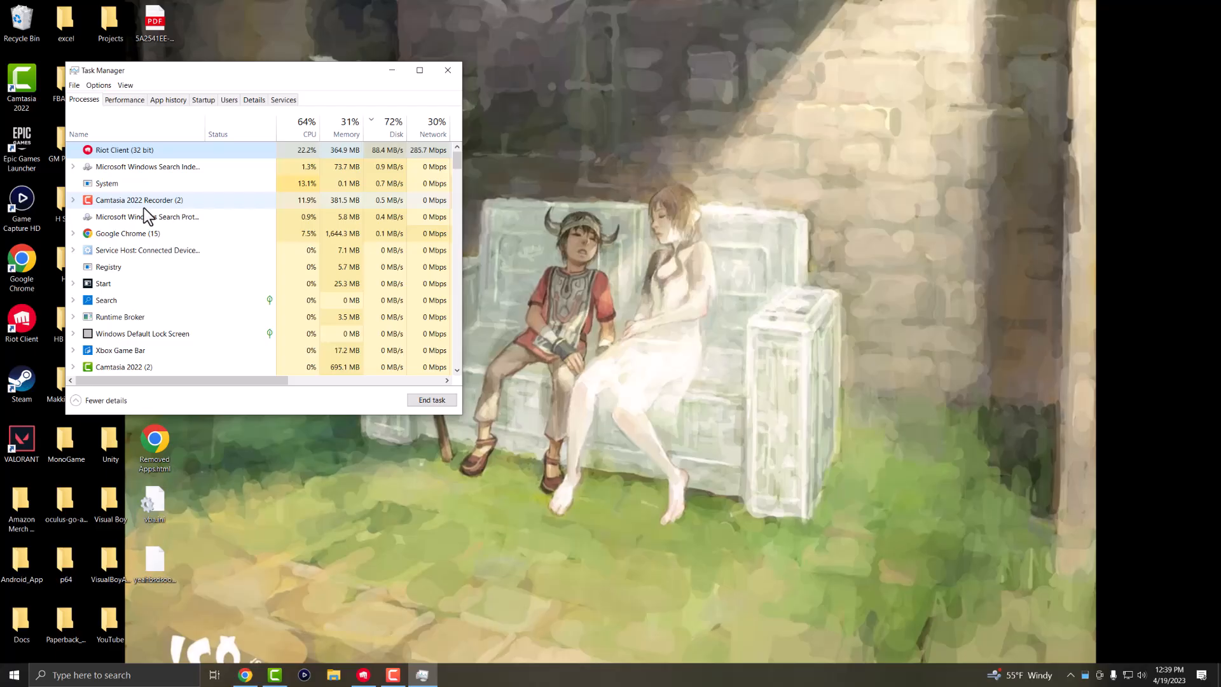
pyautogui.rightClick(124, 150)
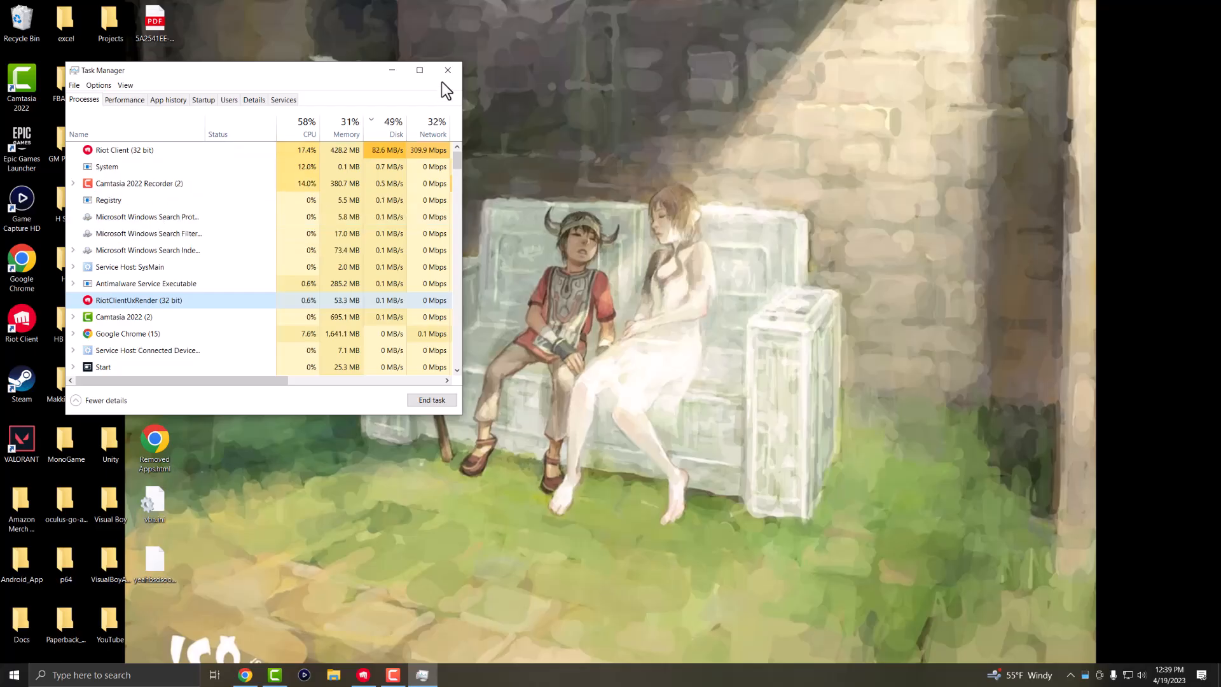
pyautogui.click(447, 69)
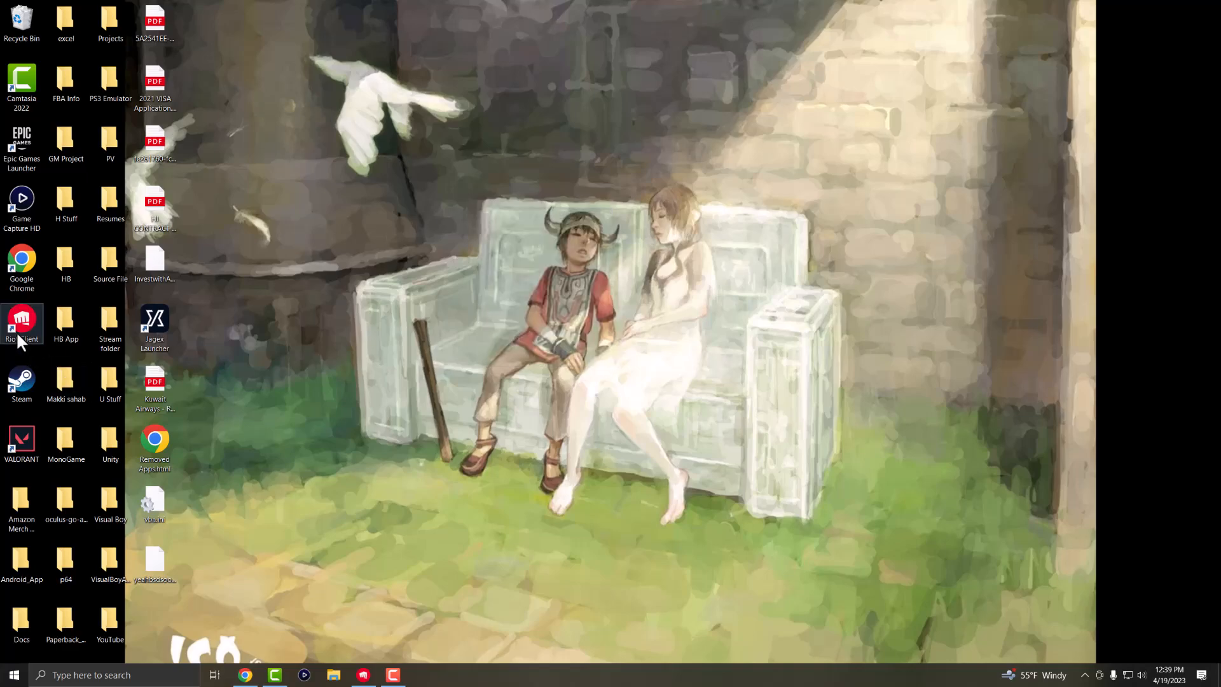
pyautogui.moveTo(21, 323)
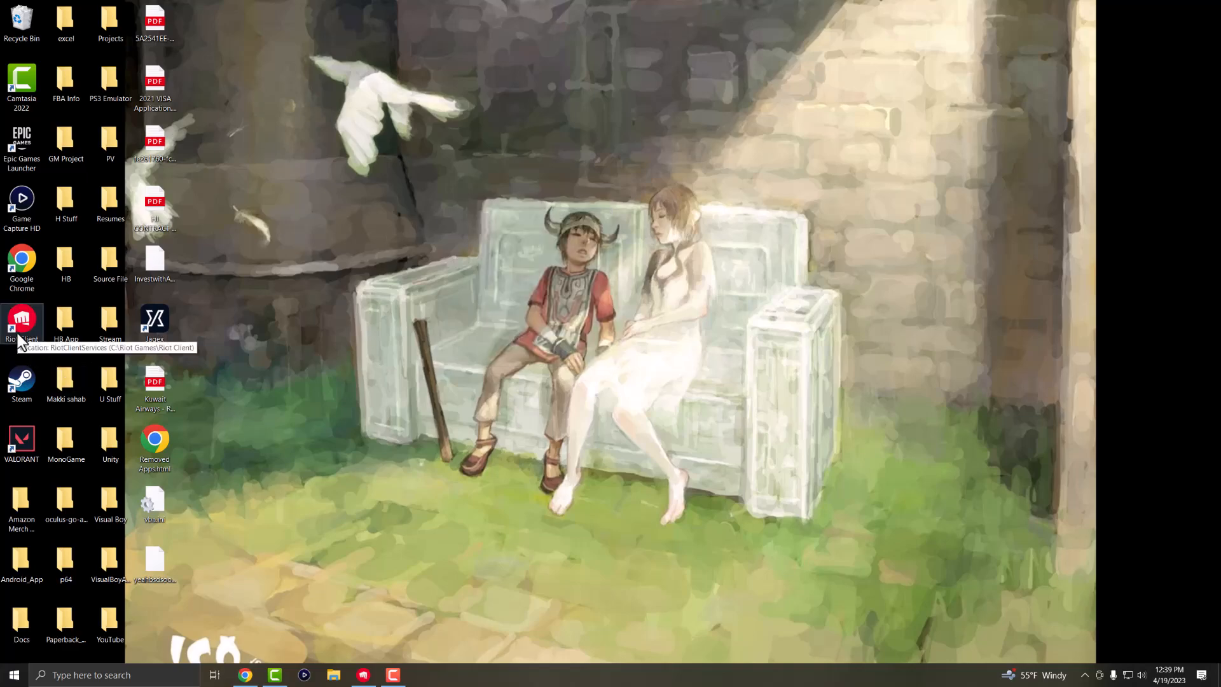
# Show the Properties window of the Riot Client desktop shortcut
pyautogui.rightClick(22, 322)
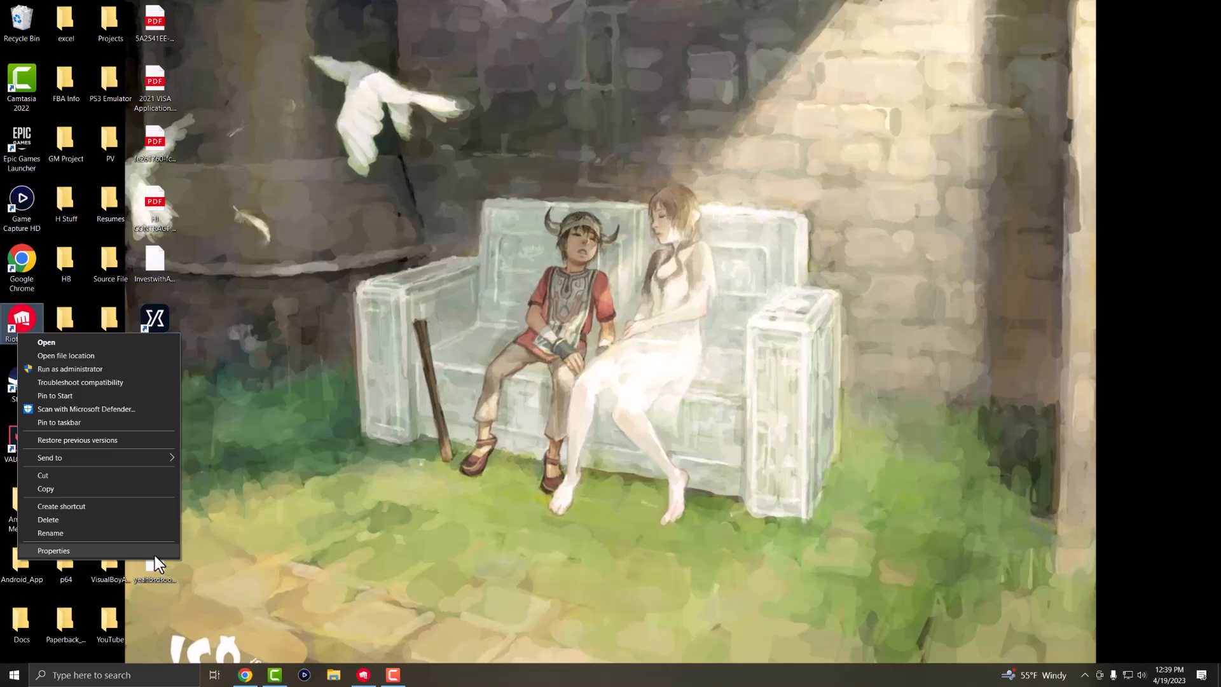
pyautogui.click(54, 550)
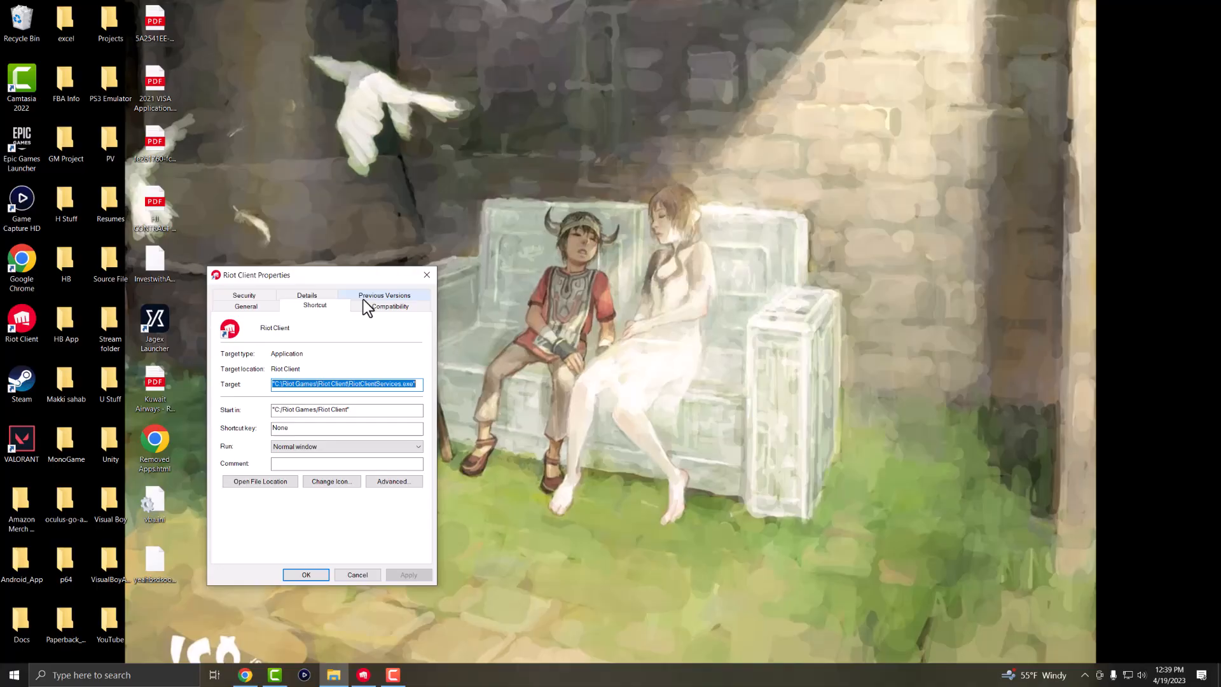
# On Compatibility, enable Run as administrator and compatibility mode, with the Windows version list shown
pyautogui.click(389, 305)
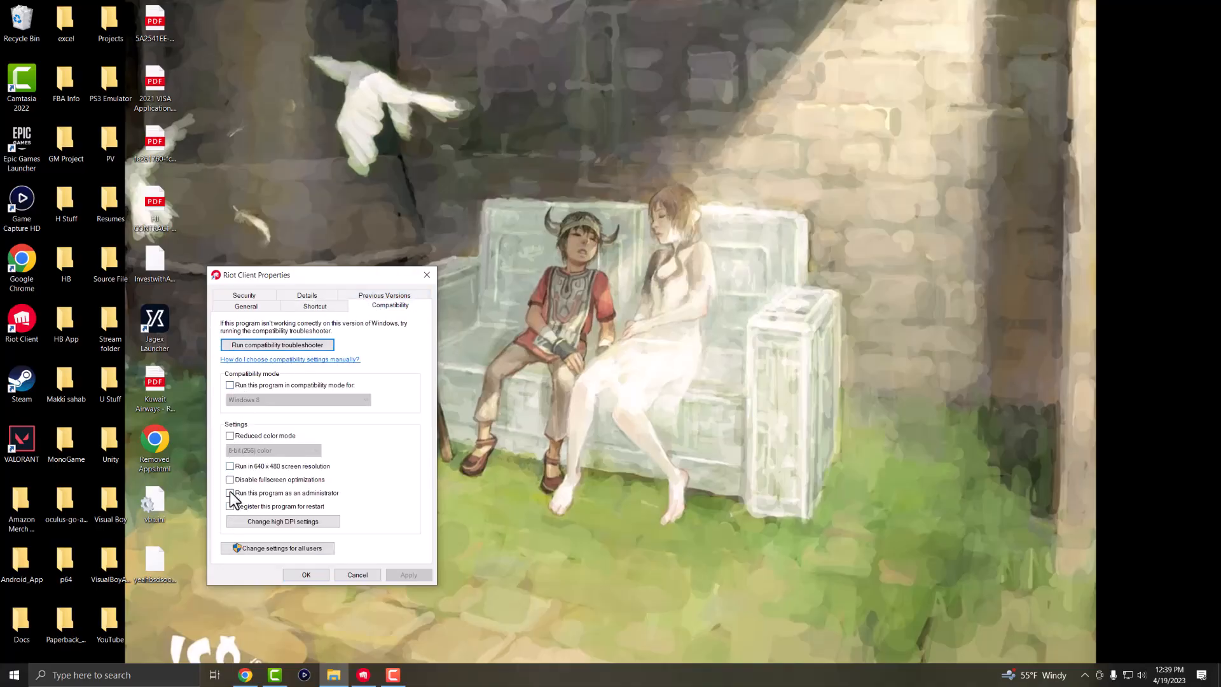
pyautogui.click(230, 493)
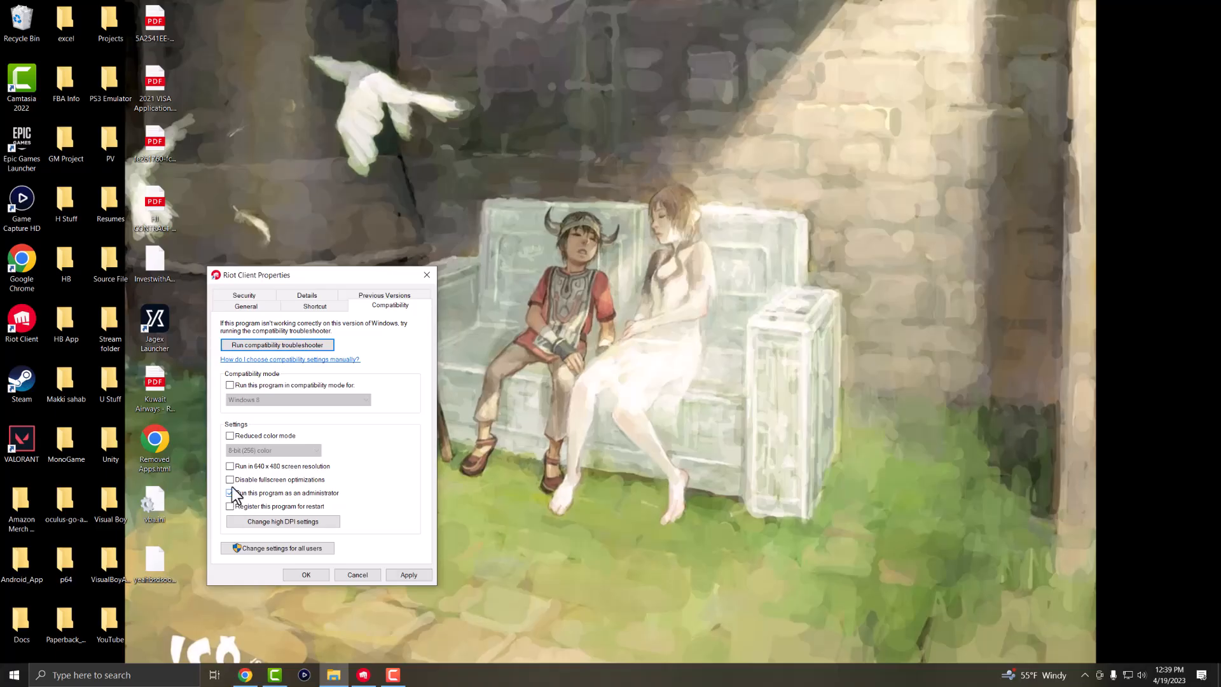
pyautogui.click(230, 384)
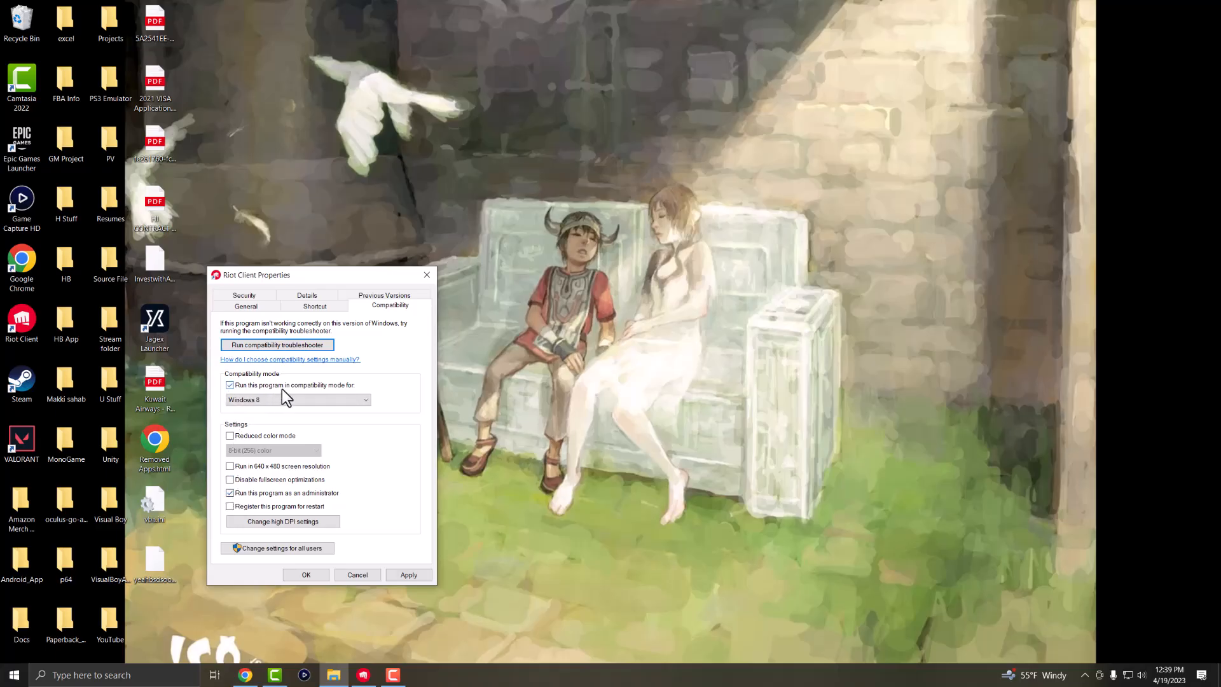
pyautogui.click(363, 399)
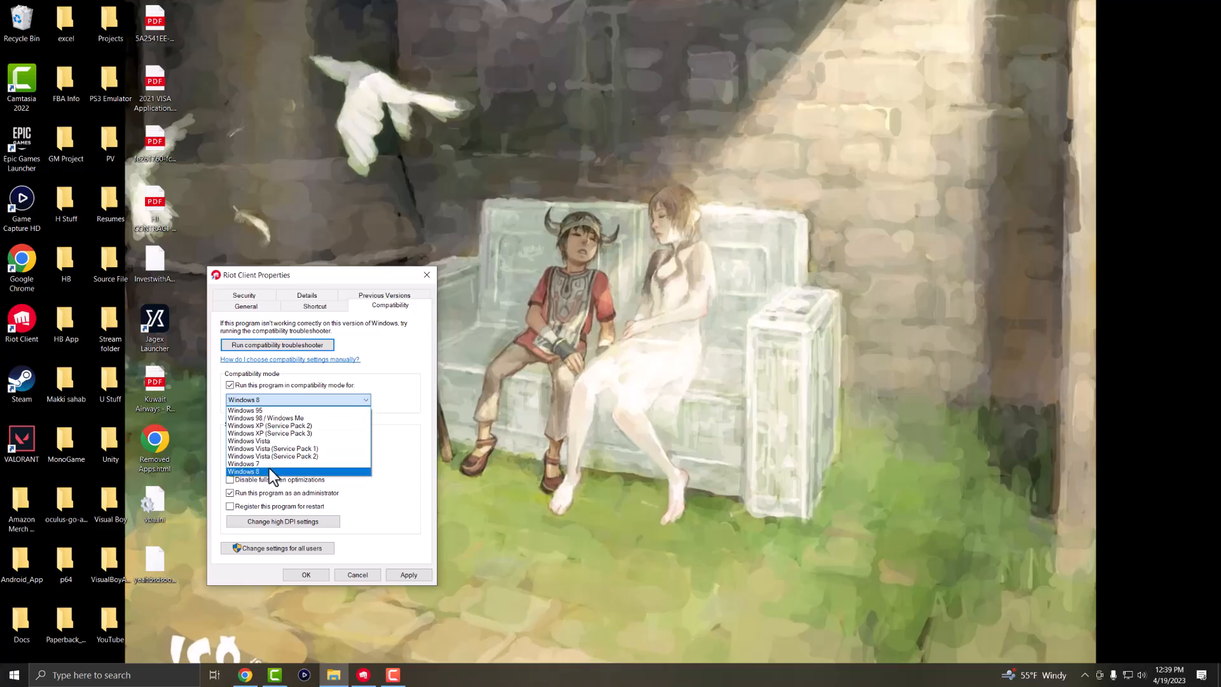
pyautogui.moveTo(272, 449)
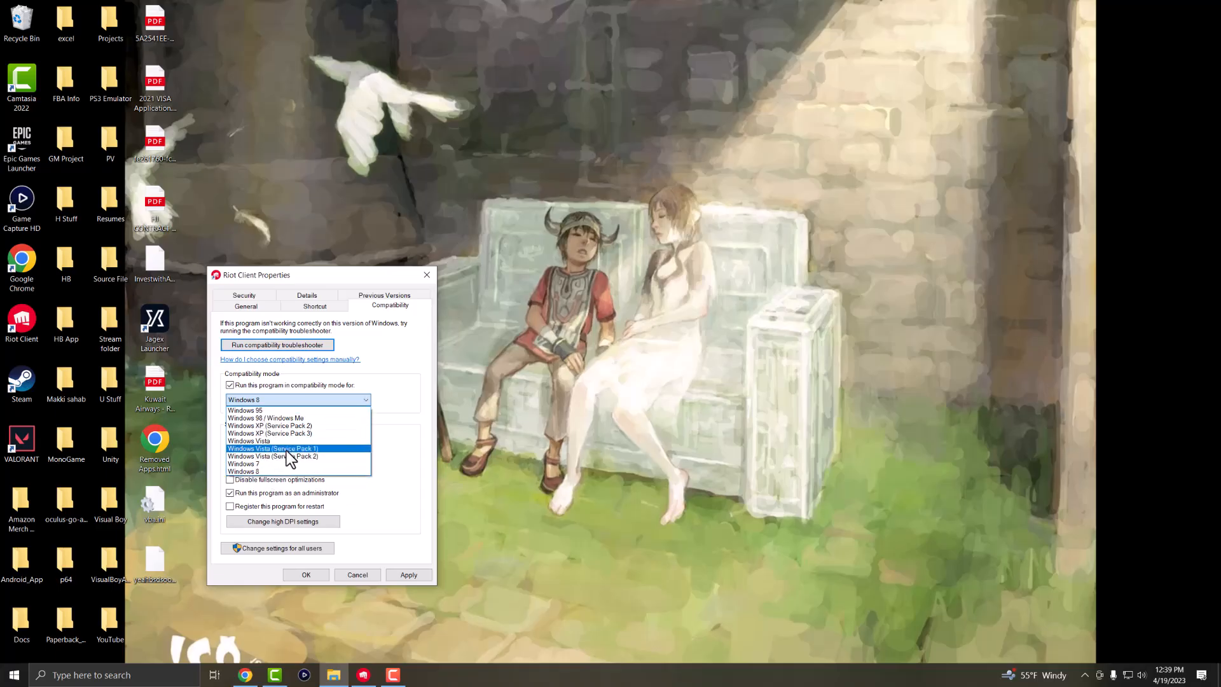